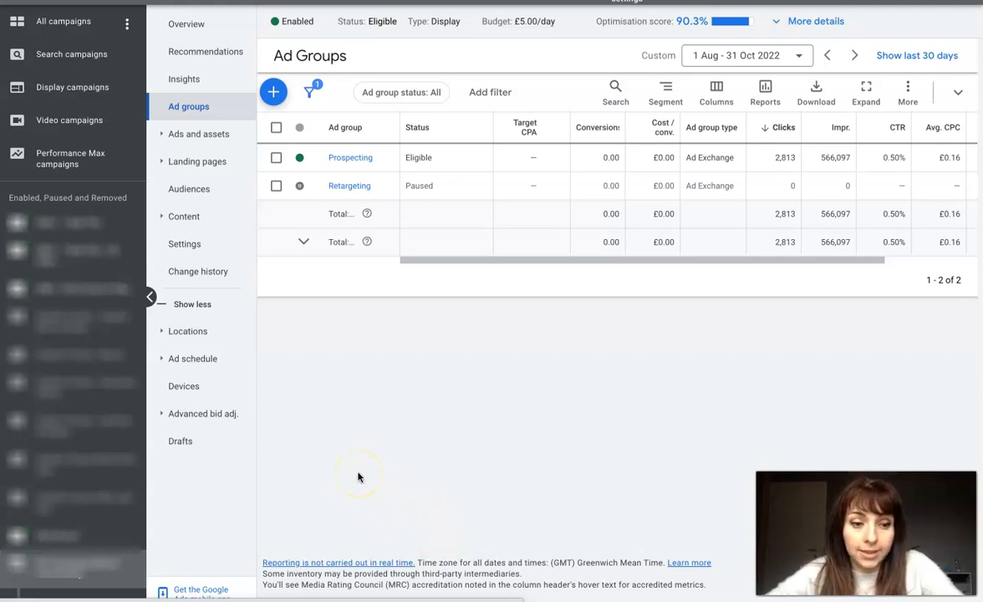
# - Scroll down the ad group list to reach the paused Retargeting ad group
pyautogui.scroll(-3)
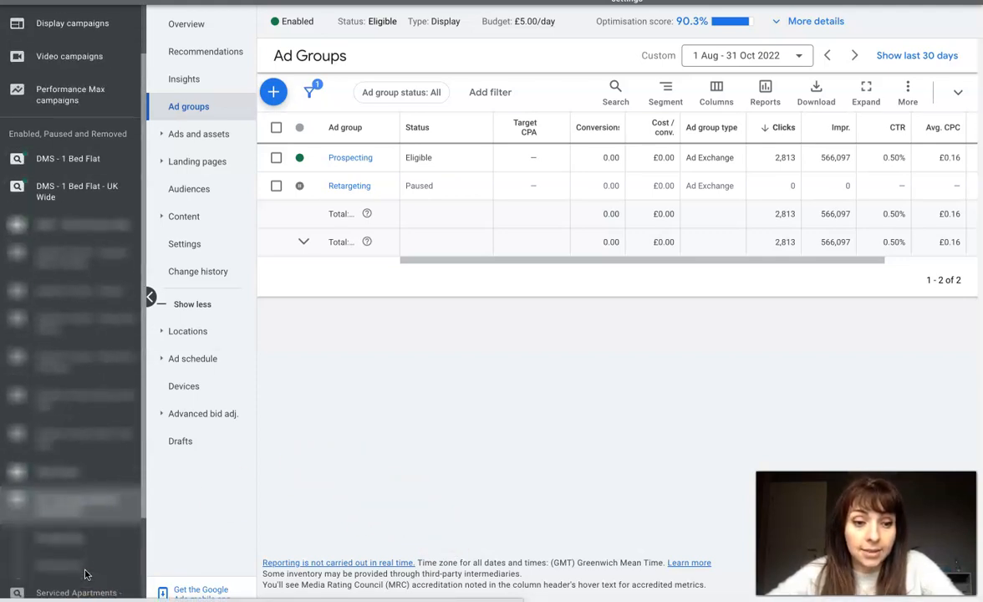
pyautogui.scroll(-3)
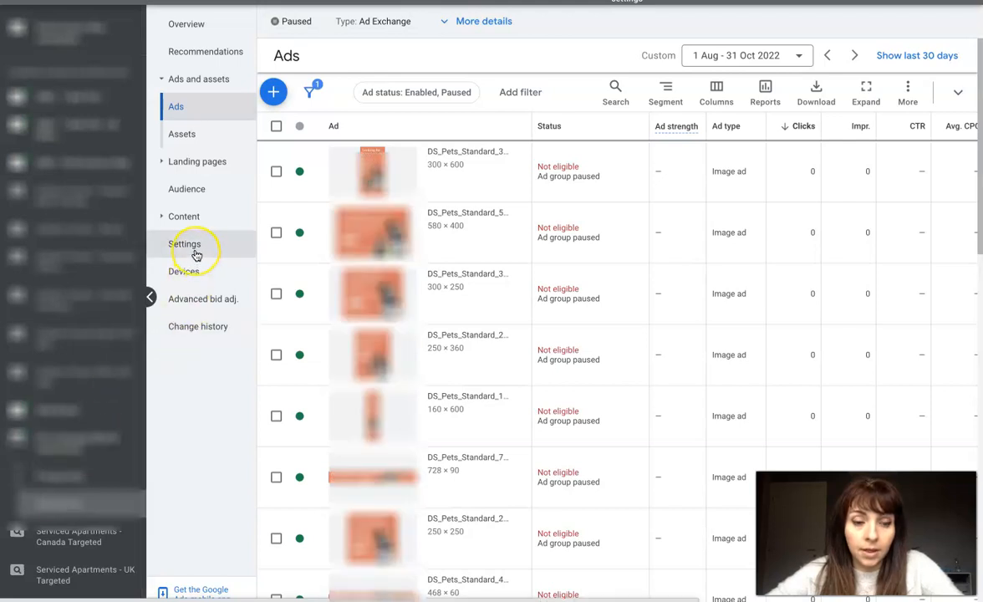
# - Open the Retargeting ad group's Settings and start editing its targeting
pyautogui.click(185, 244)
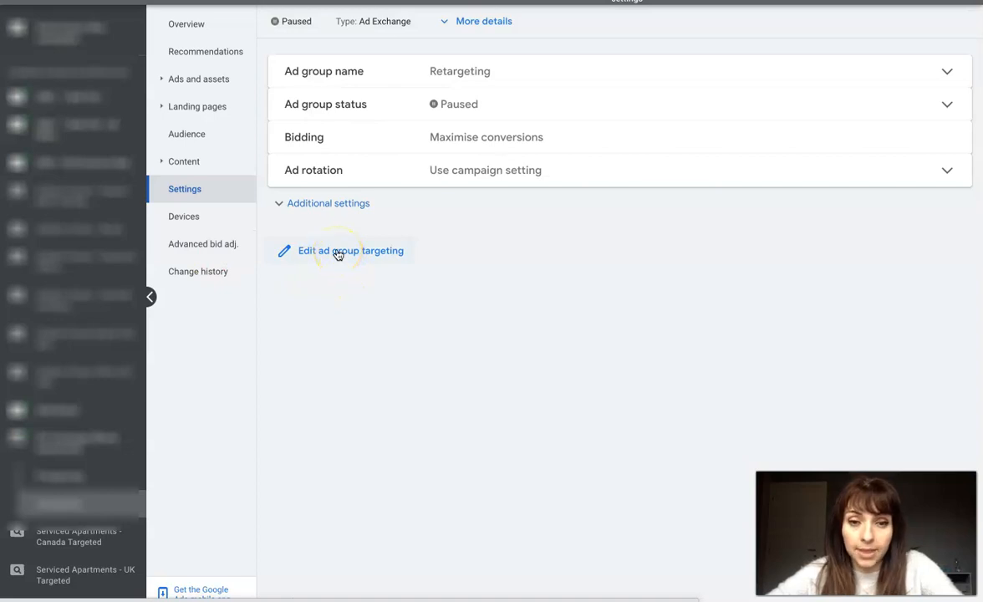
pyautogui.click(351, 250)
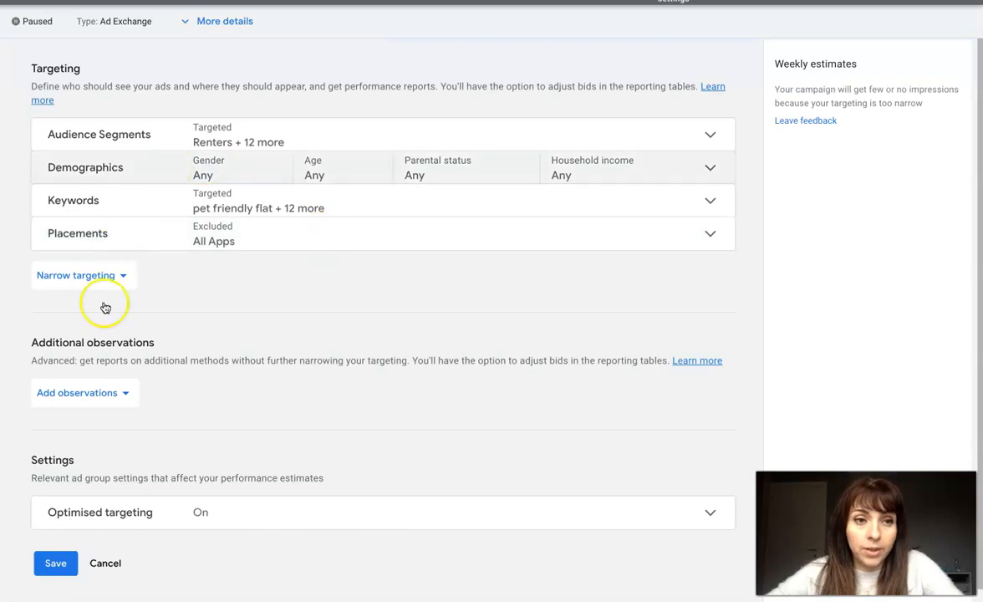
pyautogui.moveTo(351, 355)
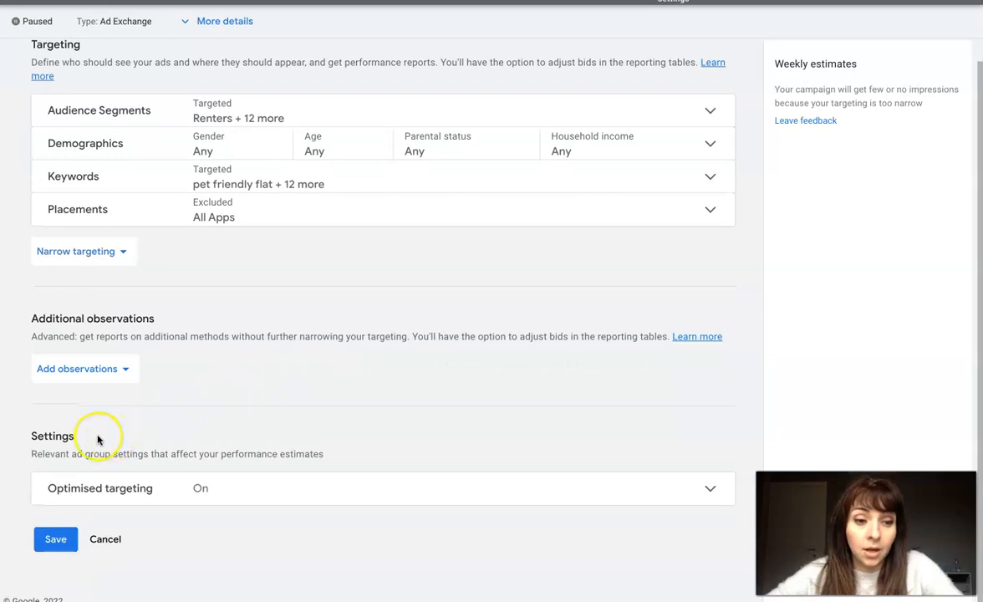
pyautogui.moveTo(58, 453)
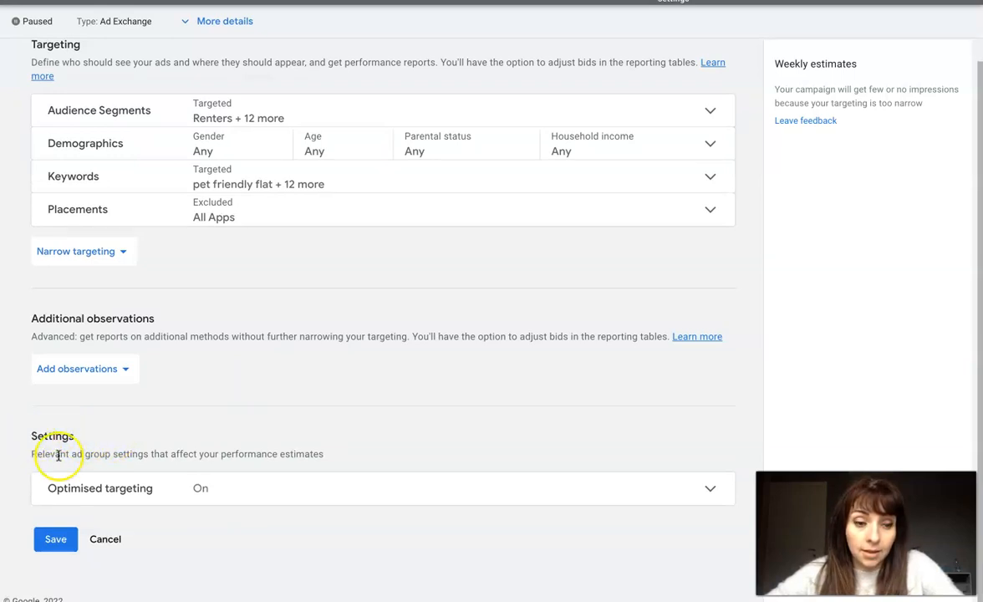
pyautogui.moveTo(146, 493)
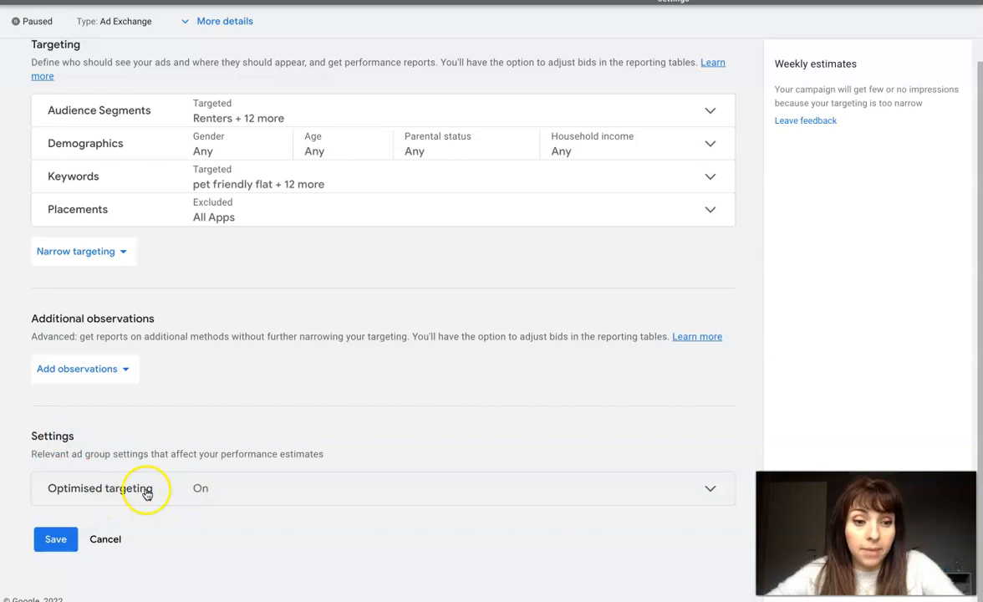
# - Expand Optimised targeting and untick 'Use optimised targeting' for Retargeting
pyautogui.click(99, 488)
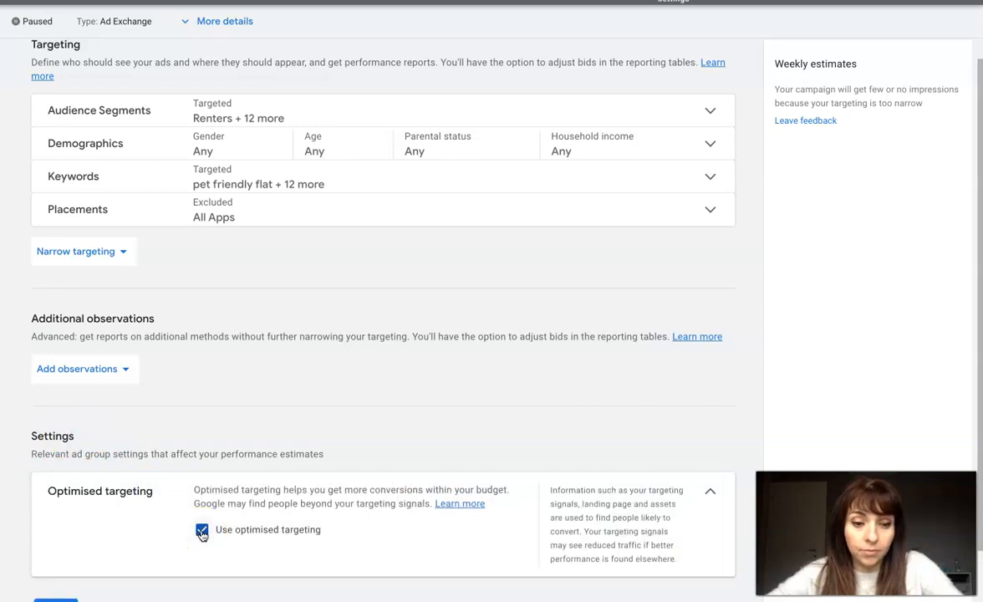
pyautogui.click(201, 529)
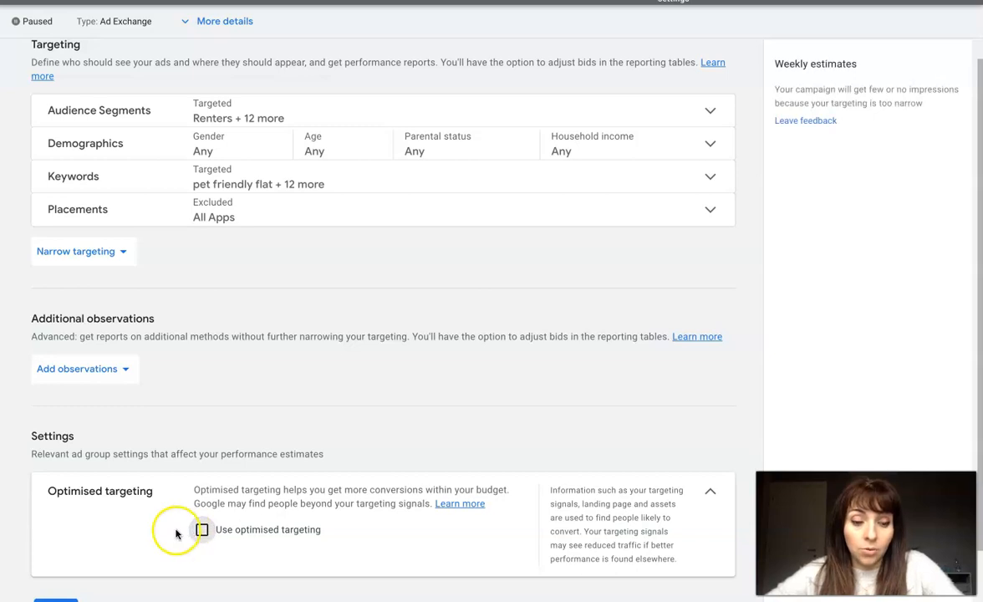